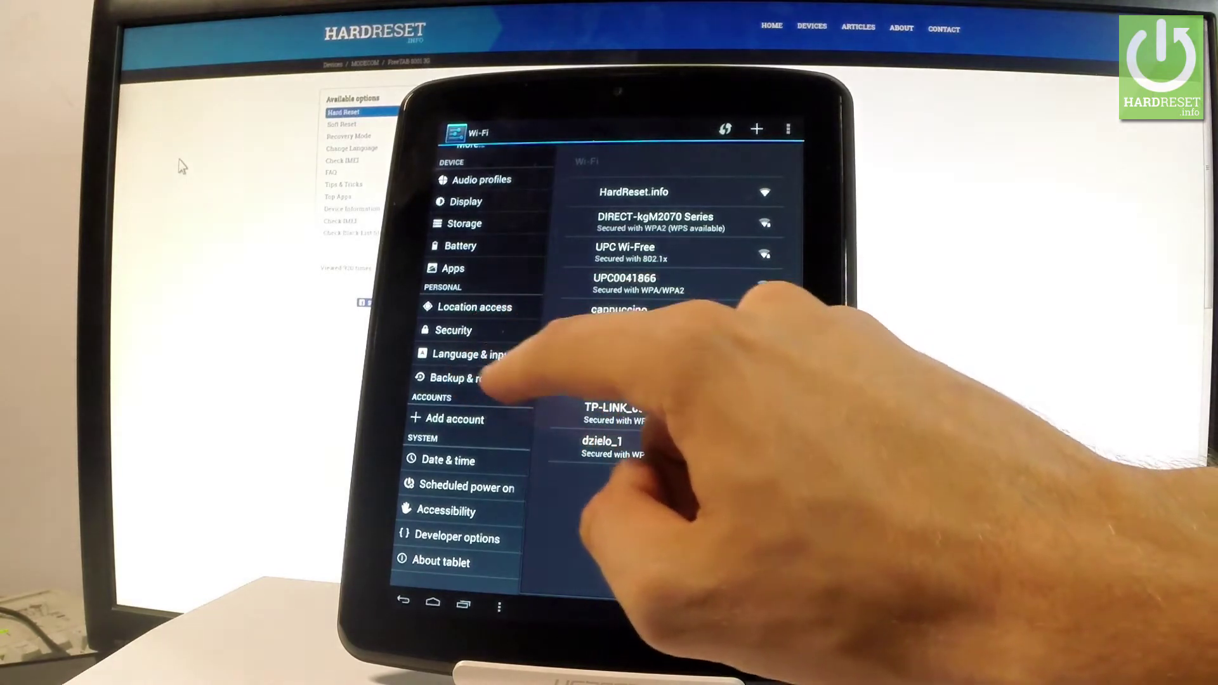
Open Backup & reset and go to the Factory data reset page
left_click(464, 378)
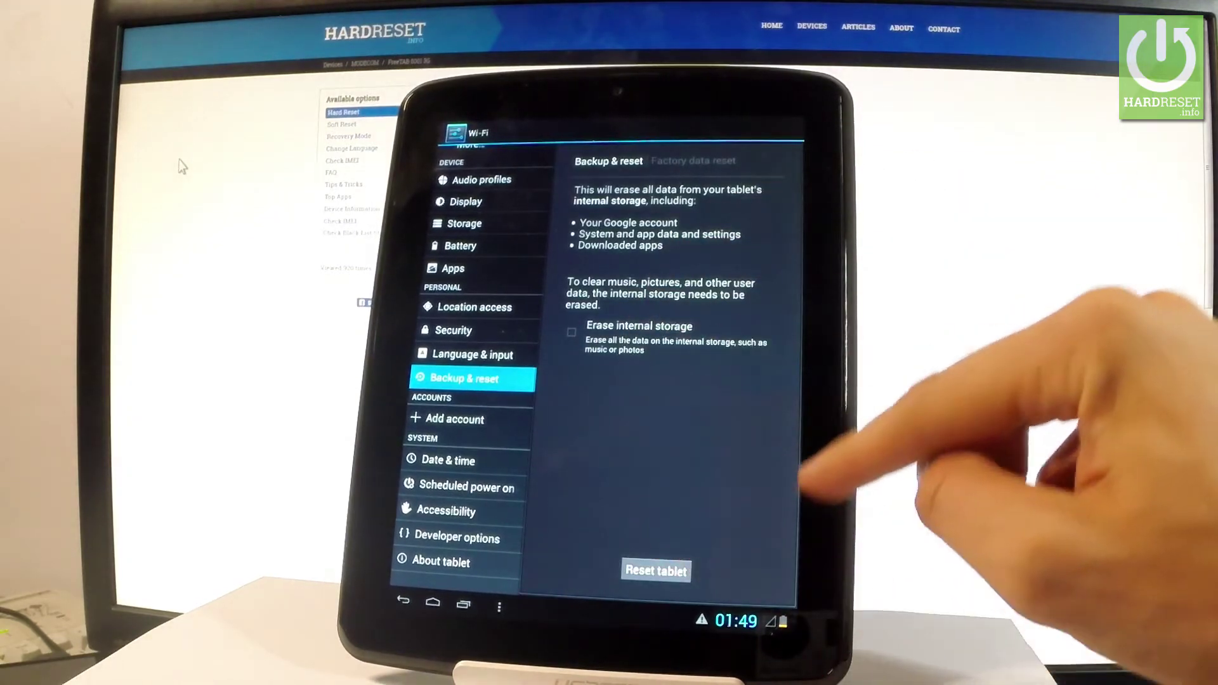
left_click(657, 571)
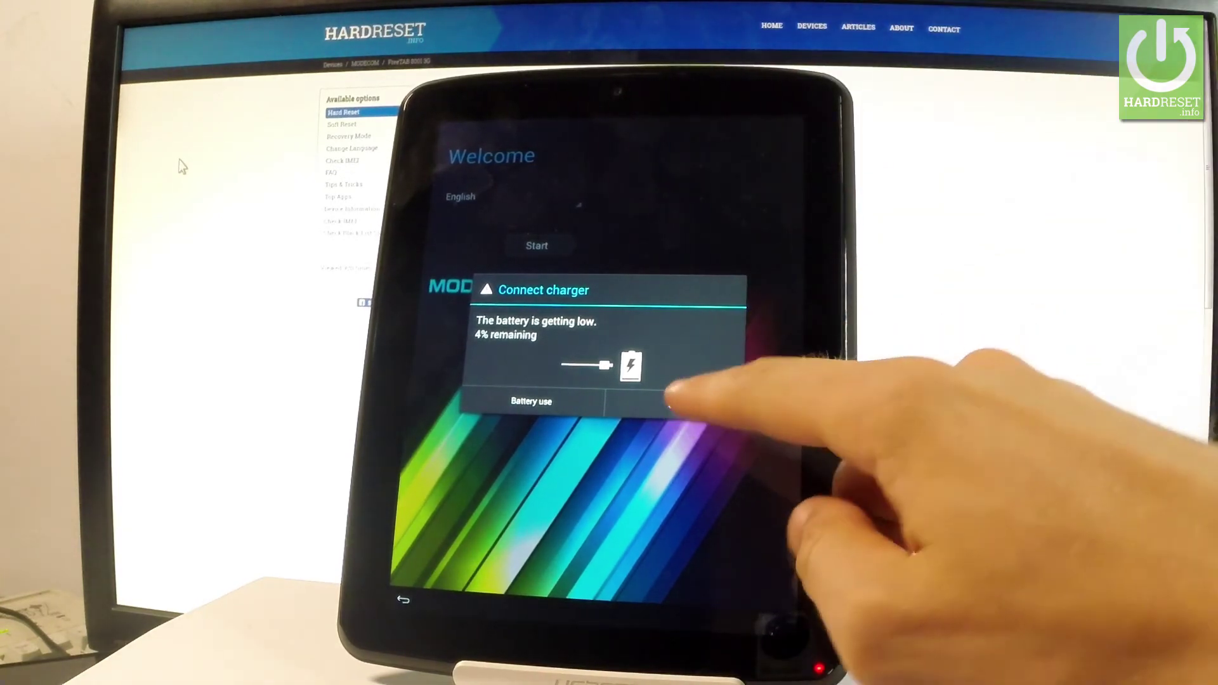
Dismiss the Connect charger low-battery warning to reveal the Welcome screen with English selected
left_click(669, 404)
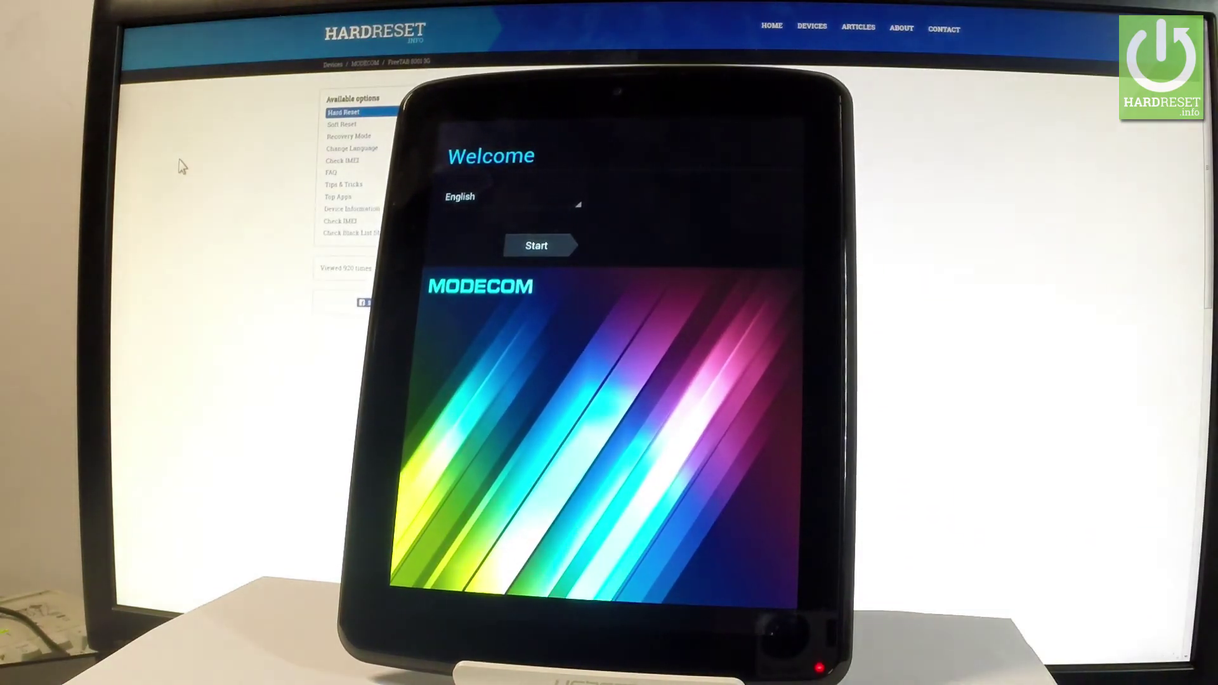